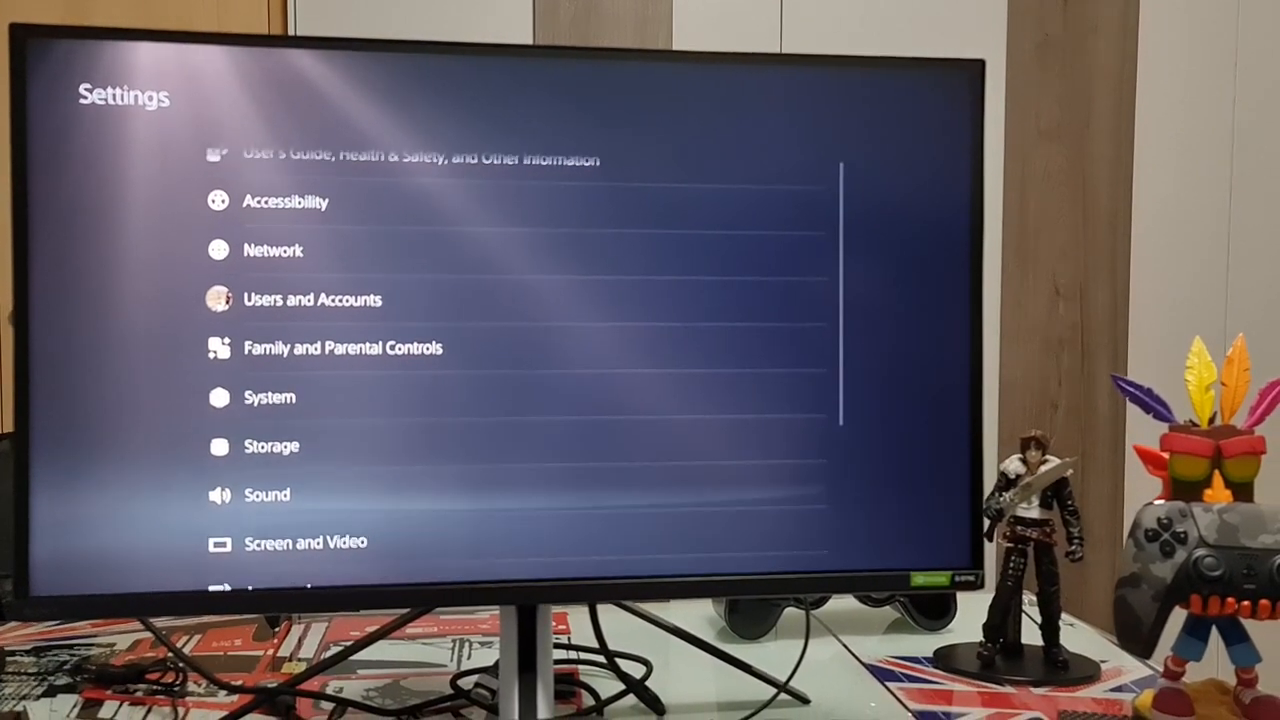
Select Screen and Video from the Settings list to show Video Output options.
scroll("down", 3)
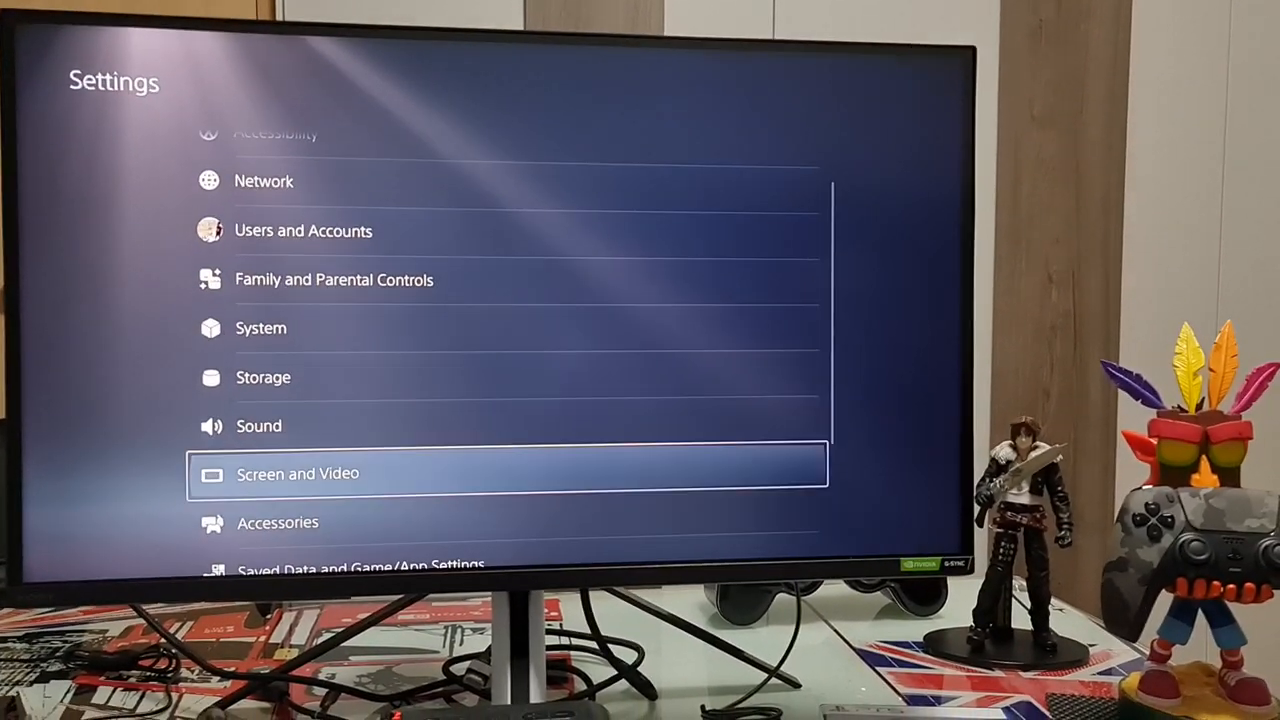
left_click(298, 472)
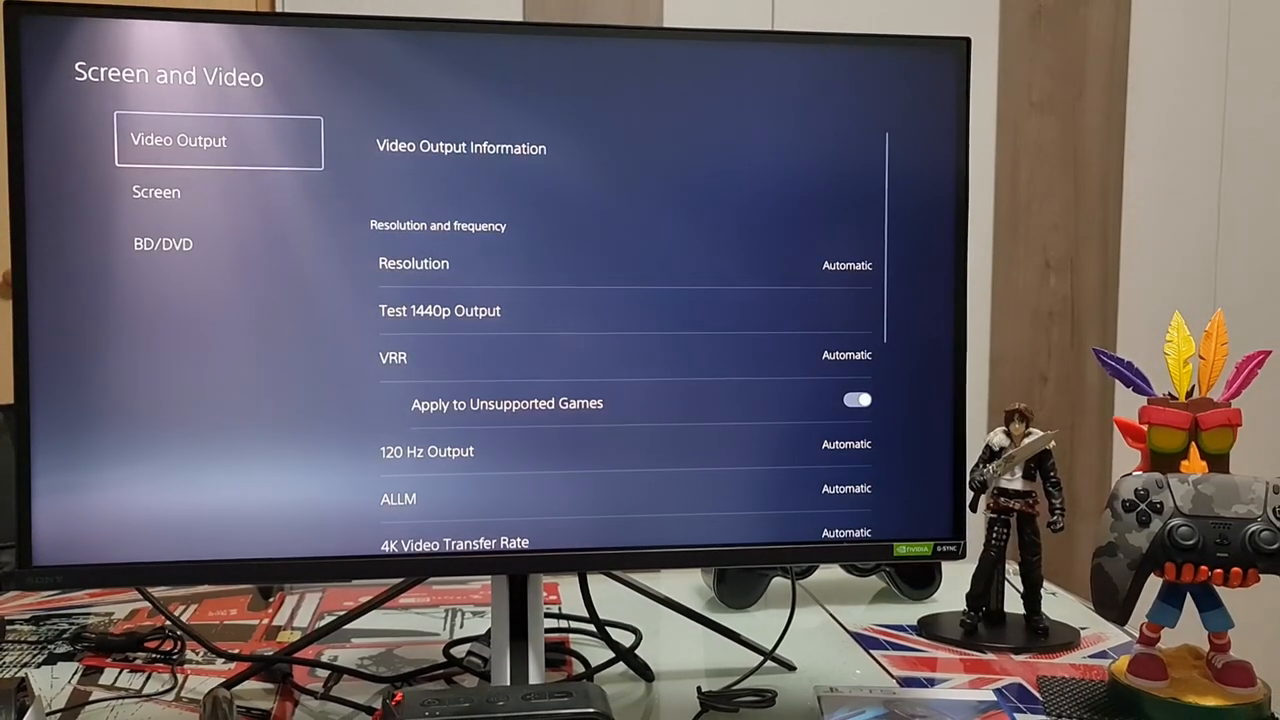
Scroll Video Output down to the HDR setting to switch it to Off.
scroll("down", 3)
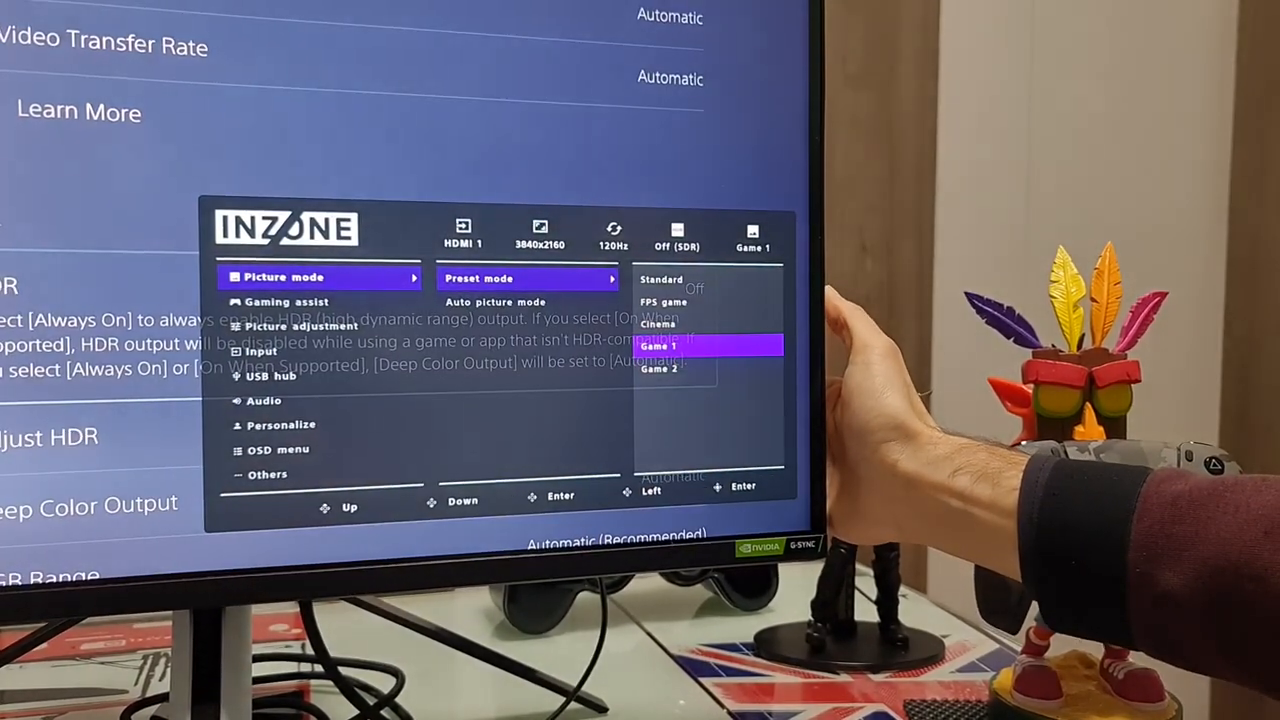
Change the INZONE Preset mode from Game 1 to FPS game.
key("Up")
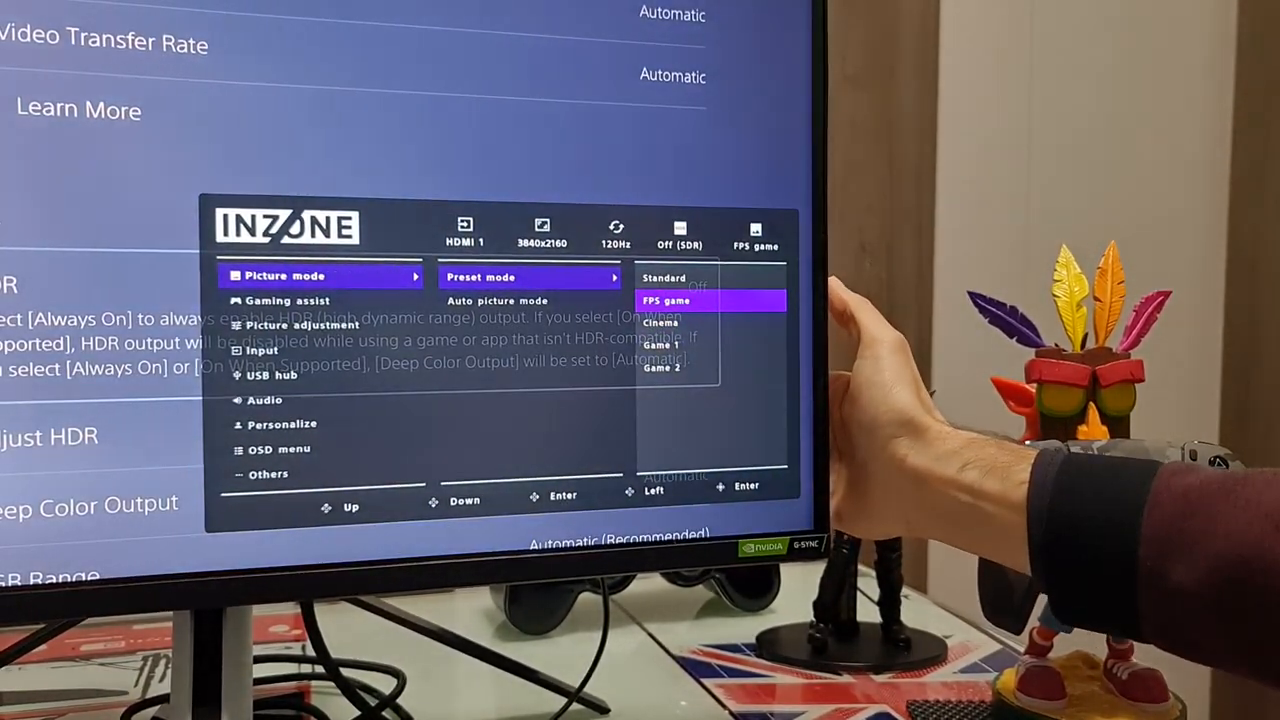